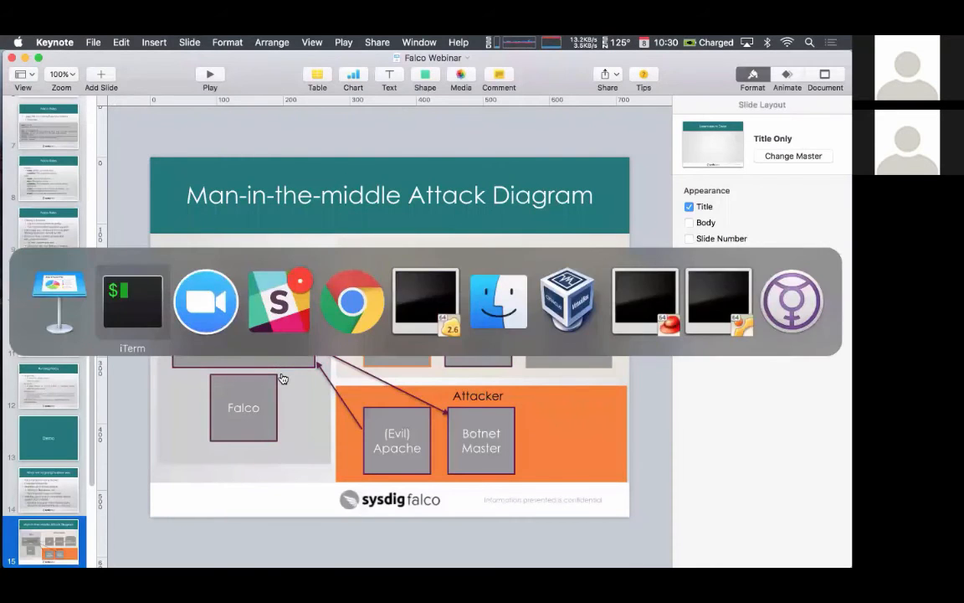
Step: Switch from the Keynote slide deck to the iTerm2 terminal session
click(131, 301)
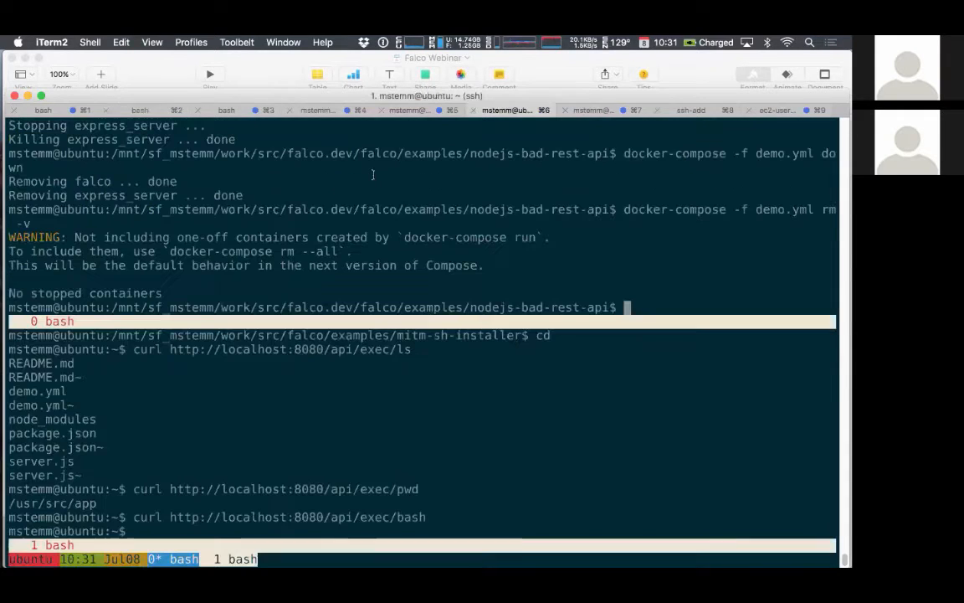
Step: Enter ../mitm-sh-installer, bring up the demo.yml containers, and list running containers with docker ps
text(cd)
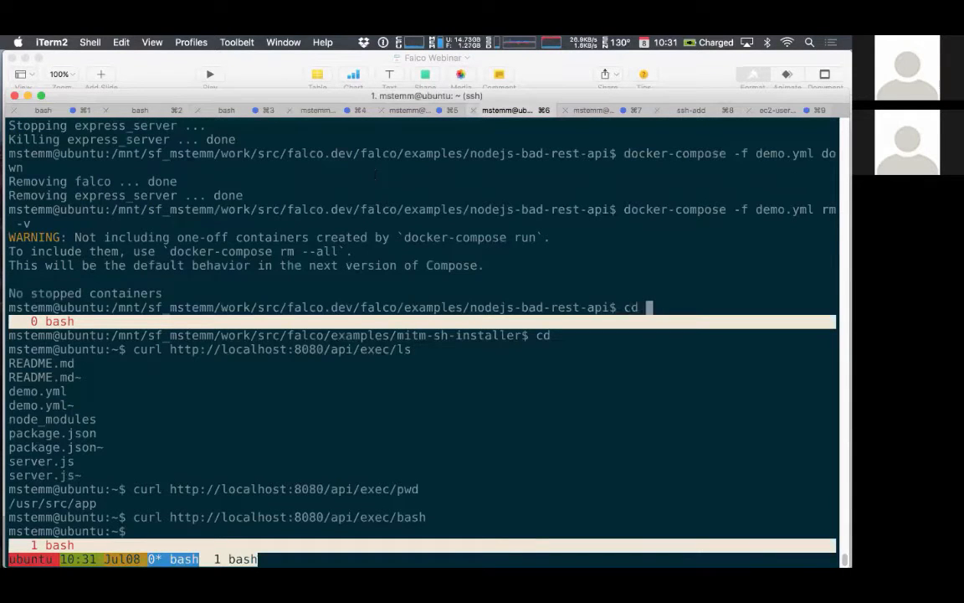
text(../)
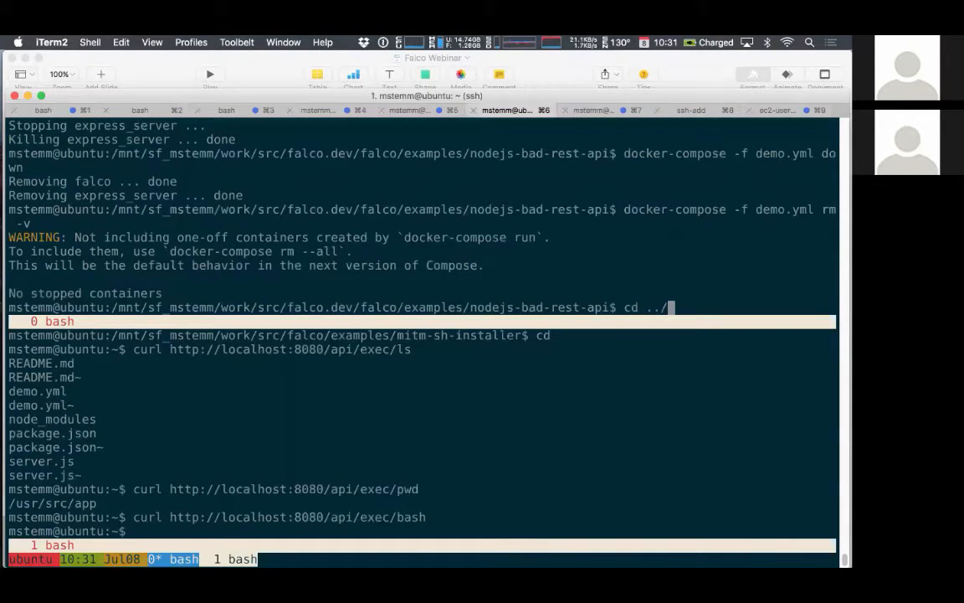
key(Tab)
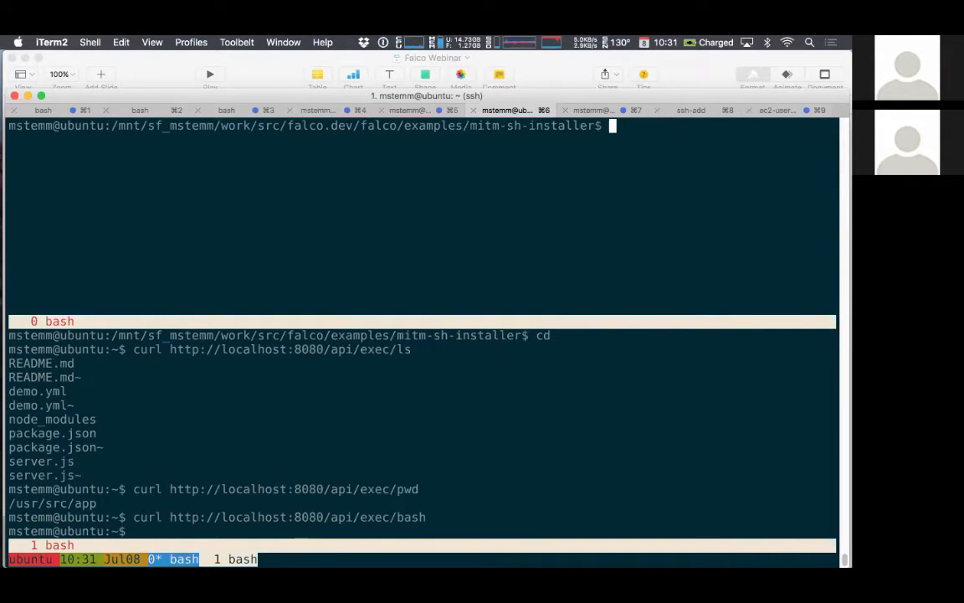
text(docker-compose -f demo.yml rm -v)
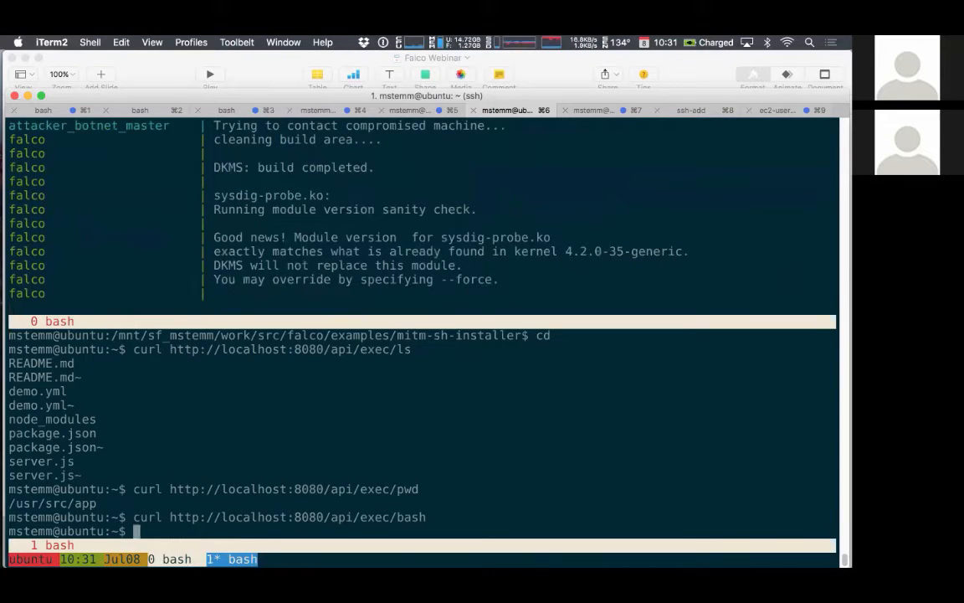
text(docker ps)
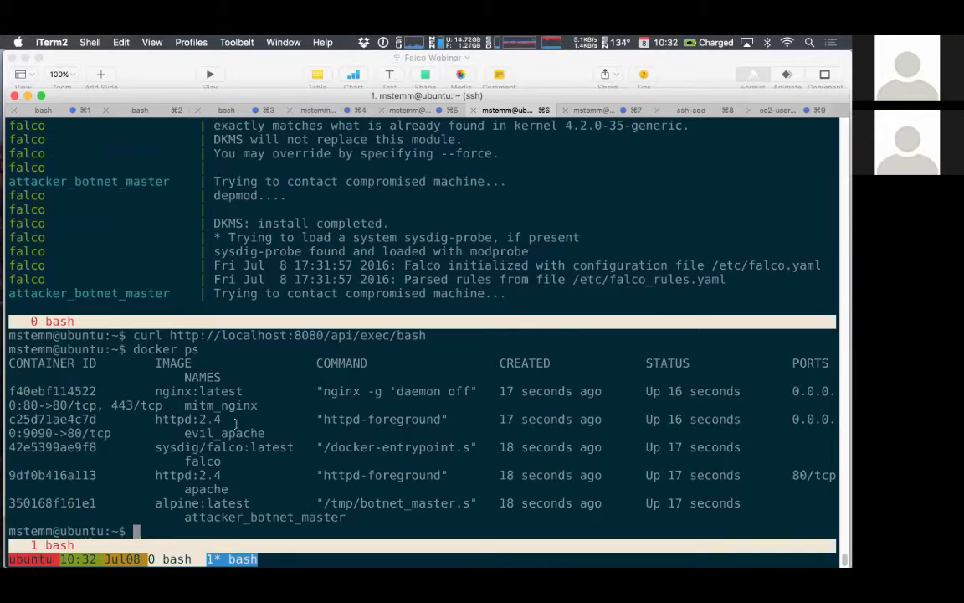
Step: Scroll the top-pane log and clear the lower shell for the curl installer command
scroll(down, 3)
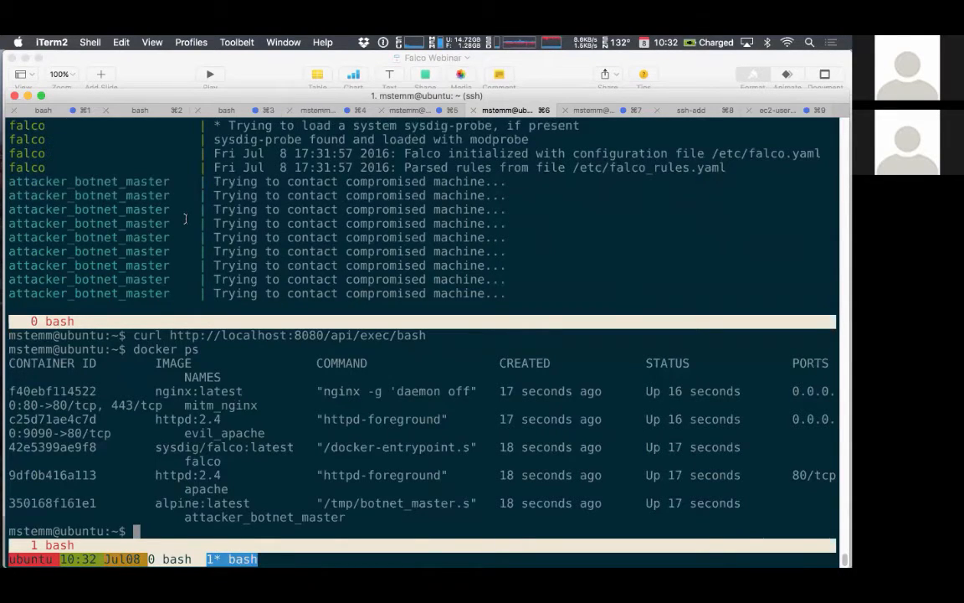
key(ctrl+r)
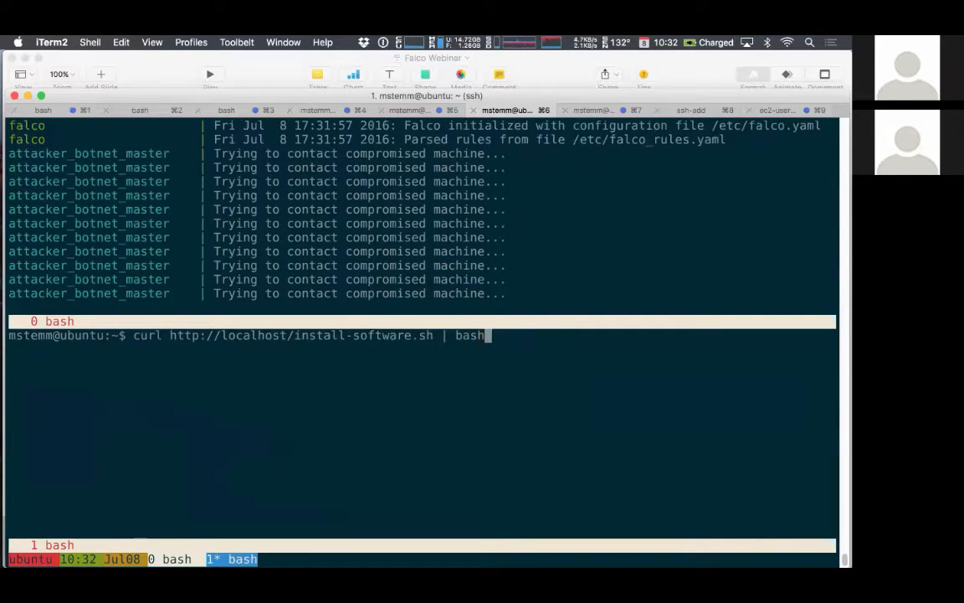
key(Return)
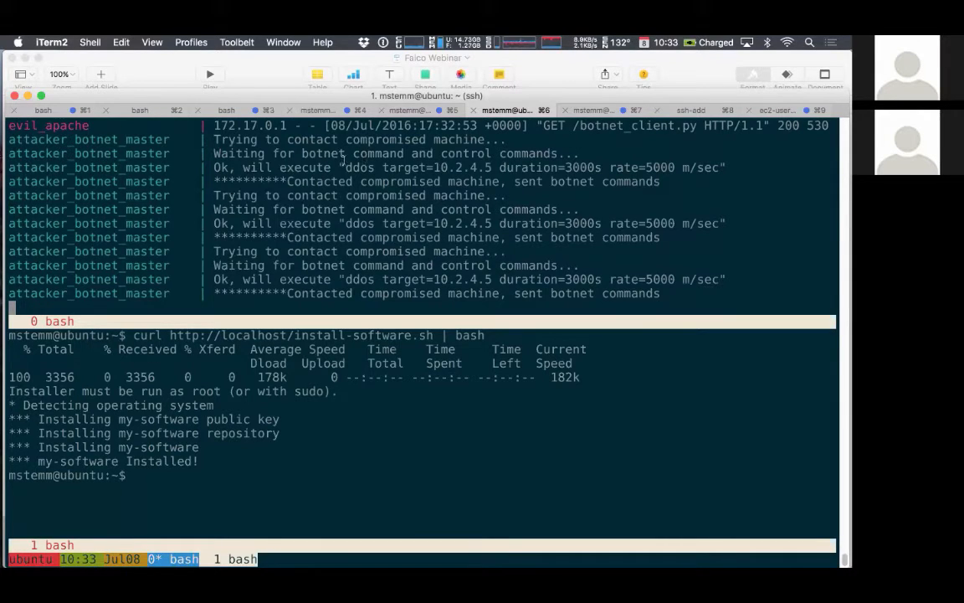
mouse_move(411, 169)
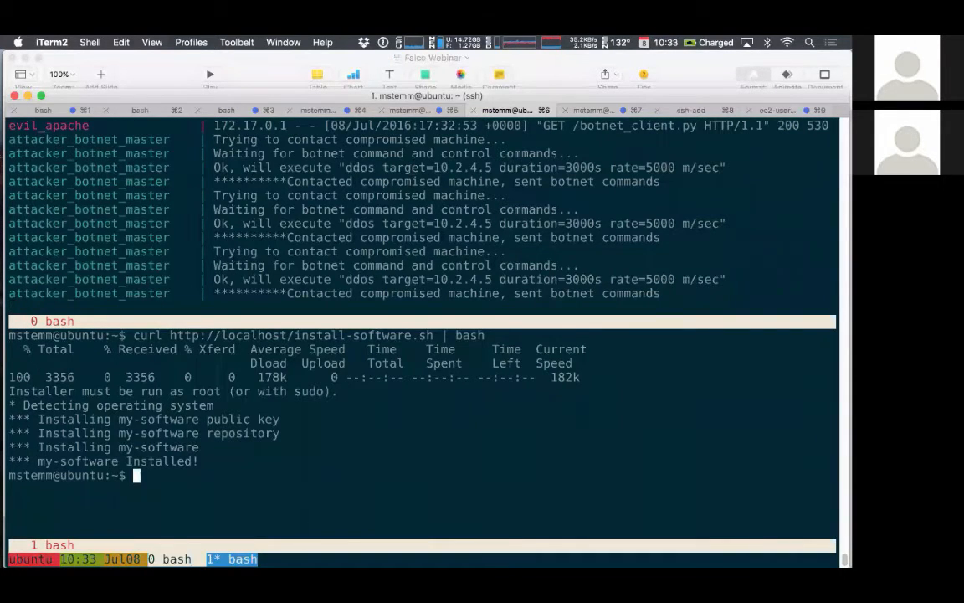
Step: Grep processes for botnet_client.py, telnet to localhost port 1234, then close the connection
text(ps auxww | grep python)
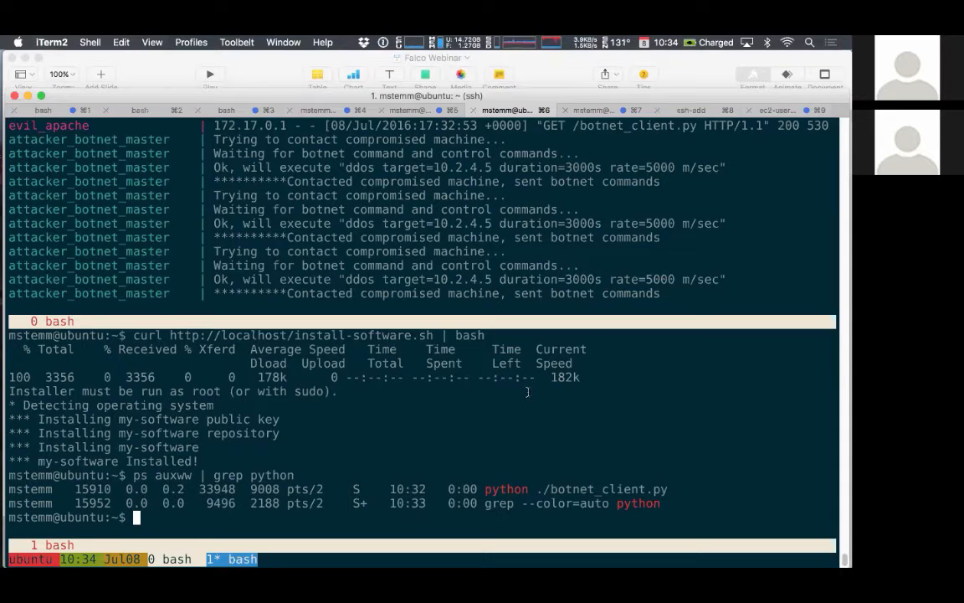
text(telnet localhost 1234)
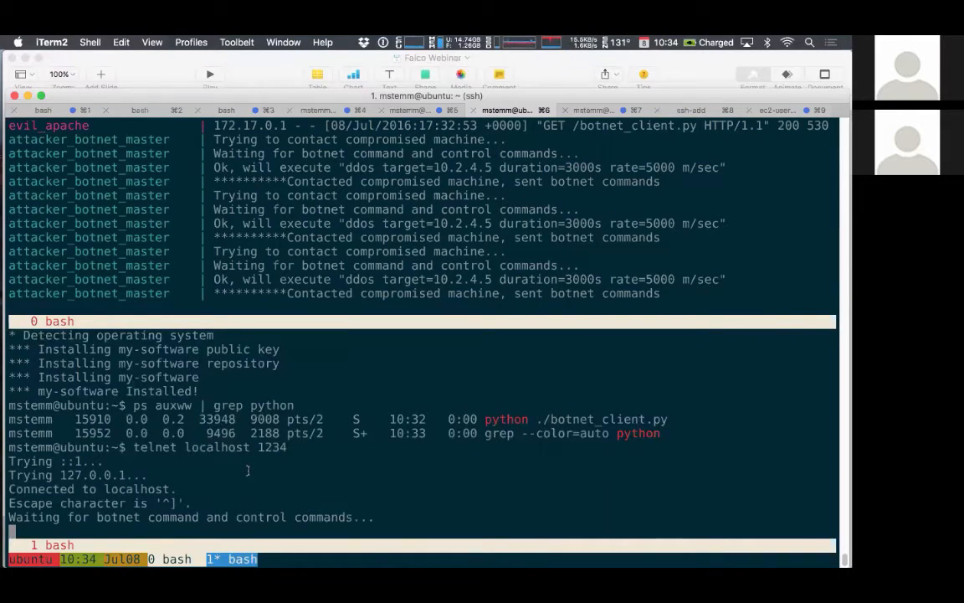
key(ctrl+c)
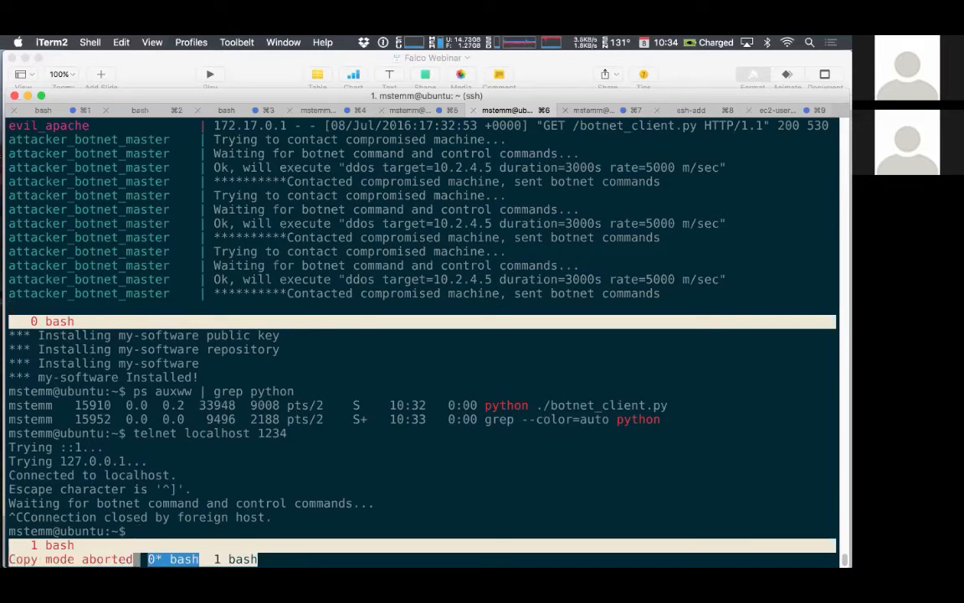
Step: Stop the demo containers, kill botnet_client.py, and remove the demo.yml containers with rm -y
key(ctrl+c)
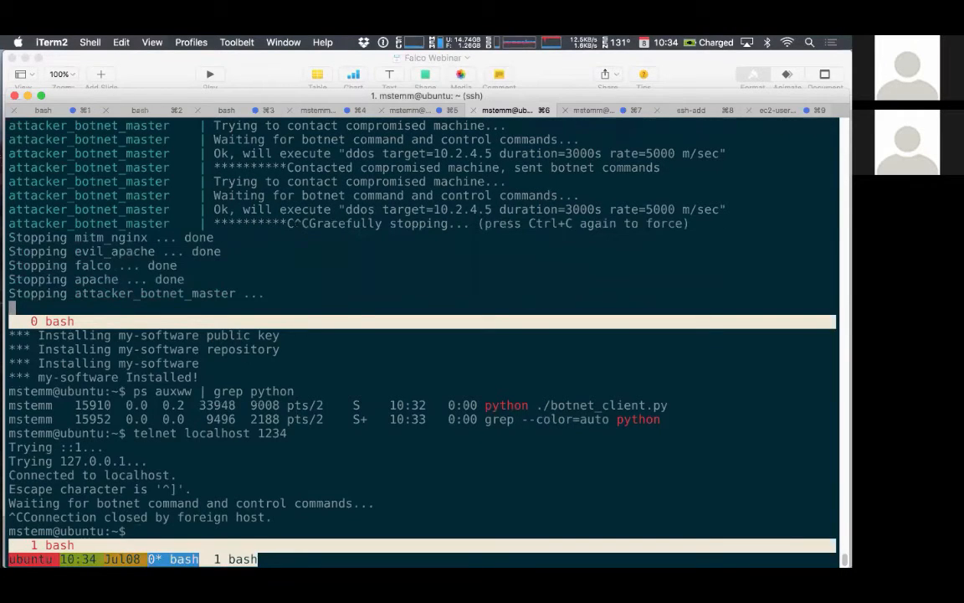
click(235, 560)
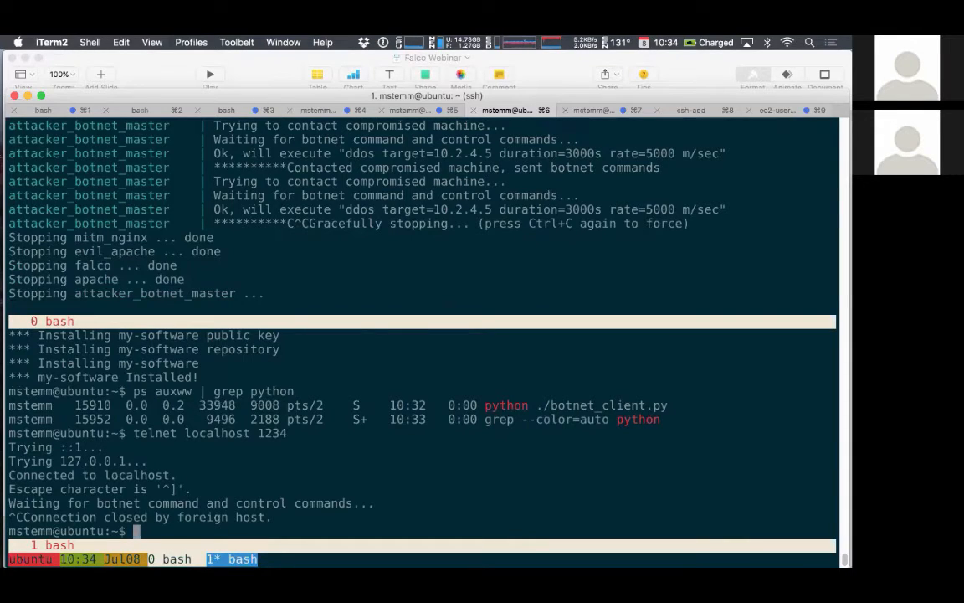
text(kill 15910)
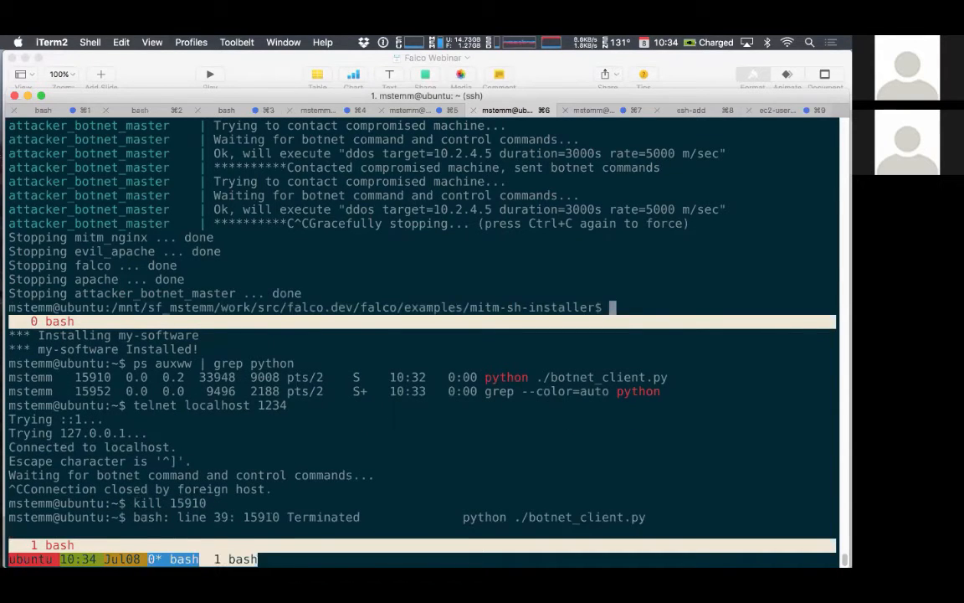
text(docker-compose -f demo.yml stop)
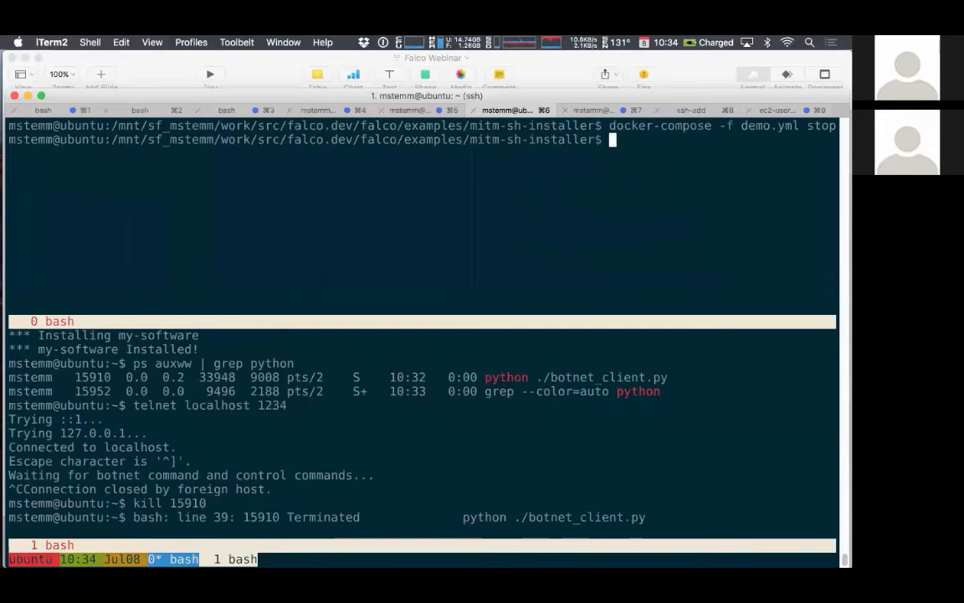
text(docker-compose -f demo.yml rm -)
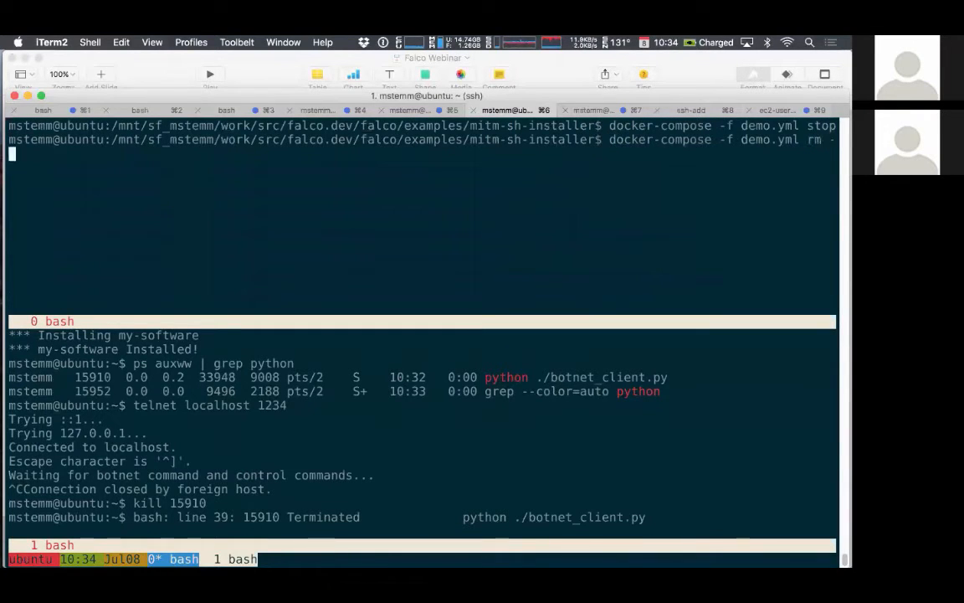
text(y)
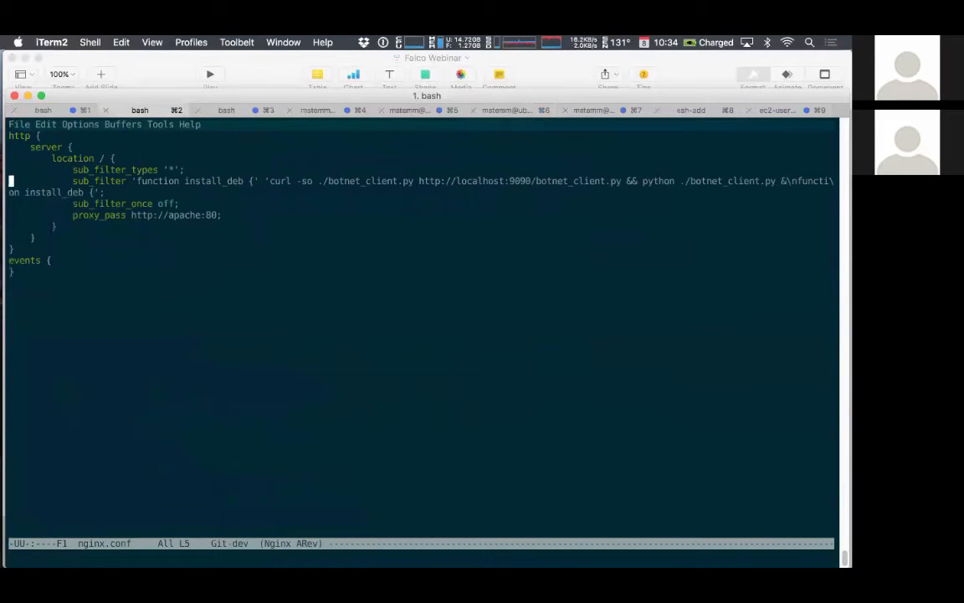
Step: Focus the emacs window showing nginx.conf to start switching to the falco buffer
click(507, 110)
text(falco)
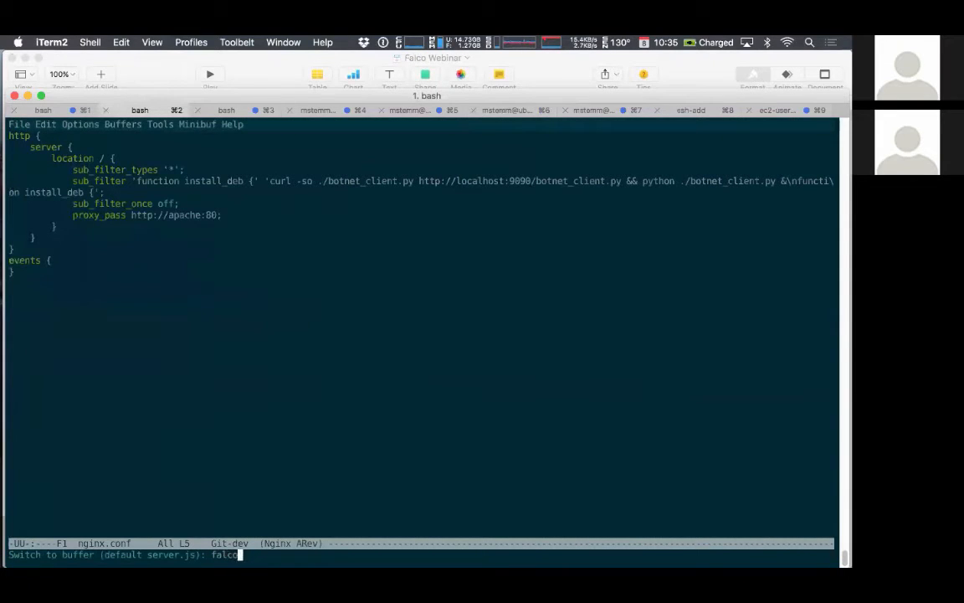
Step: Open the falco_rules.yaml buffer and scroll down to the fbash installer_bash rules
text(_rules.yaml)
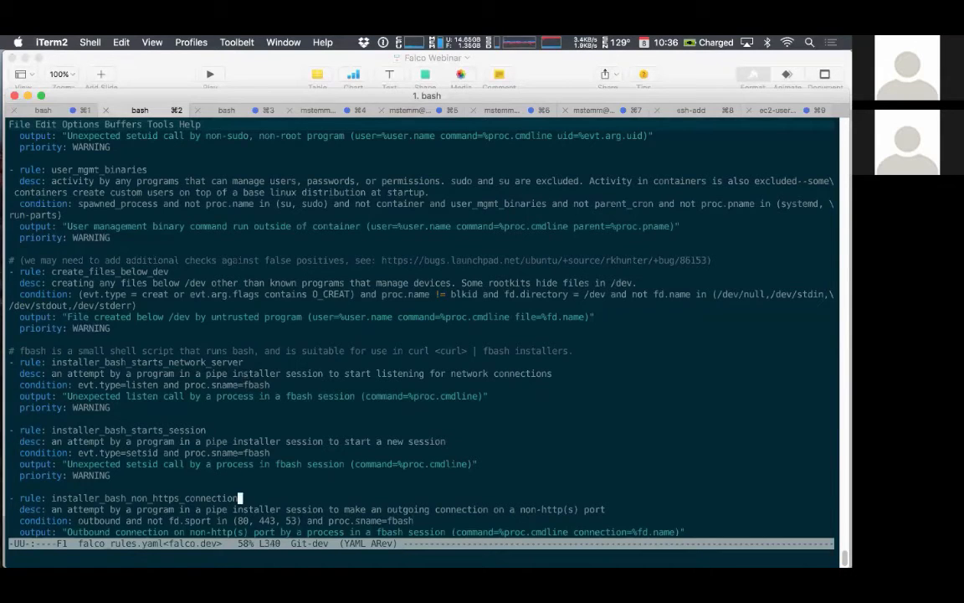
scroll(down, 3)
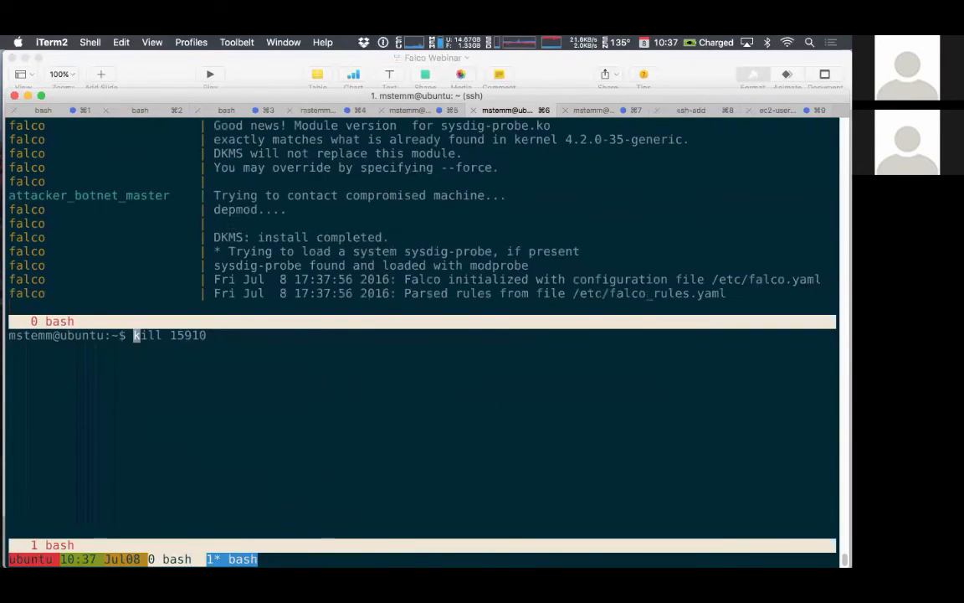
Step: Change to /mnt/sf_mstemm/work/src/falco.dev/falco/examples/mitm-sh-installer/ and begin the curl install-software.sh pipe
text(curl http://localhost/install-software.sh | bash)
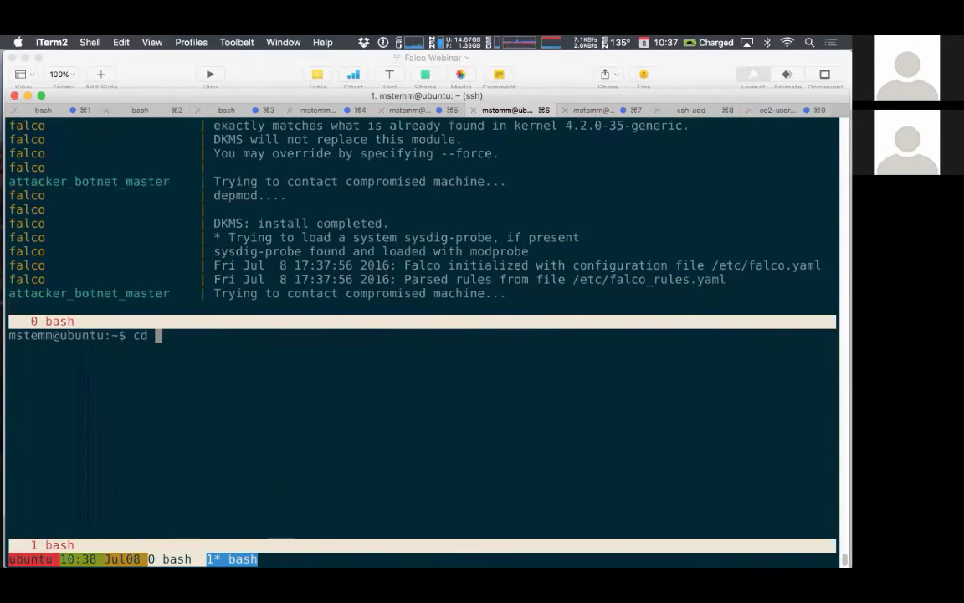
text(/mnt/sf_mstemm/work/)
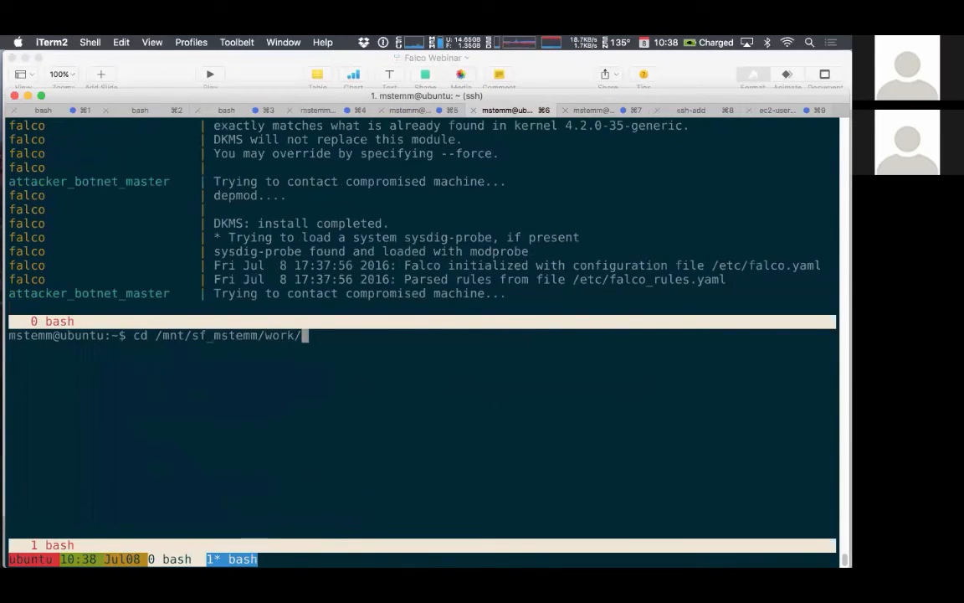
key(Backspace)
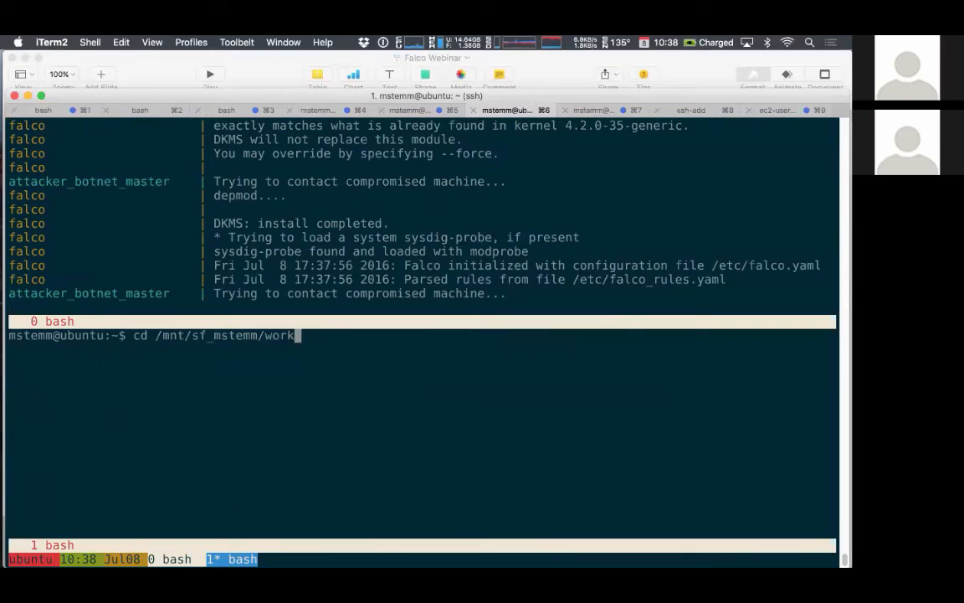
text(/falco)
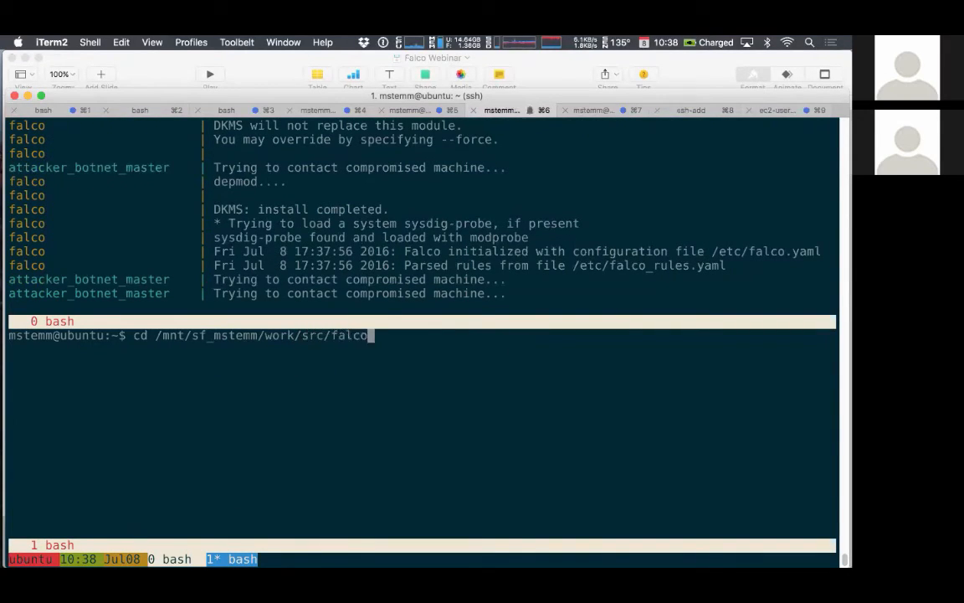
text(.dev/falco/)
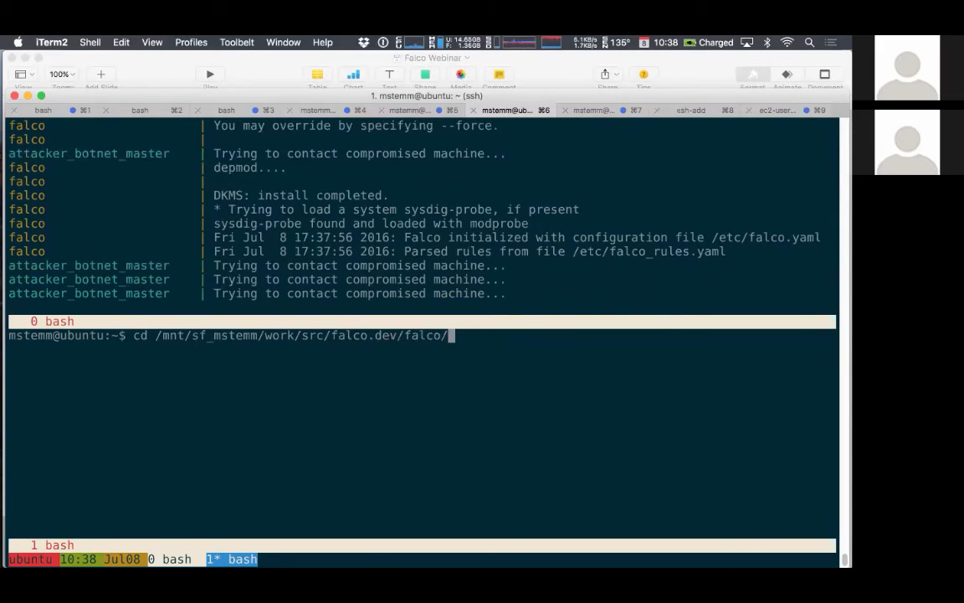
text(examples/mitm-sh-installer/)
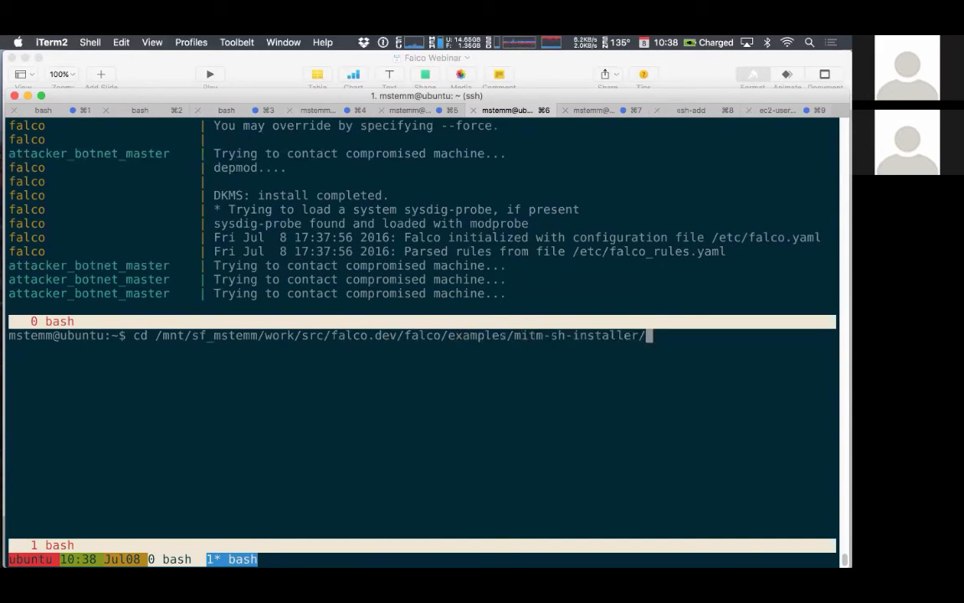
text(telnet localhost 1234)
text(curl http://localhost/install-software.sh |)
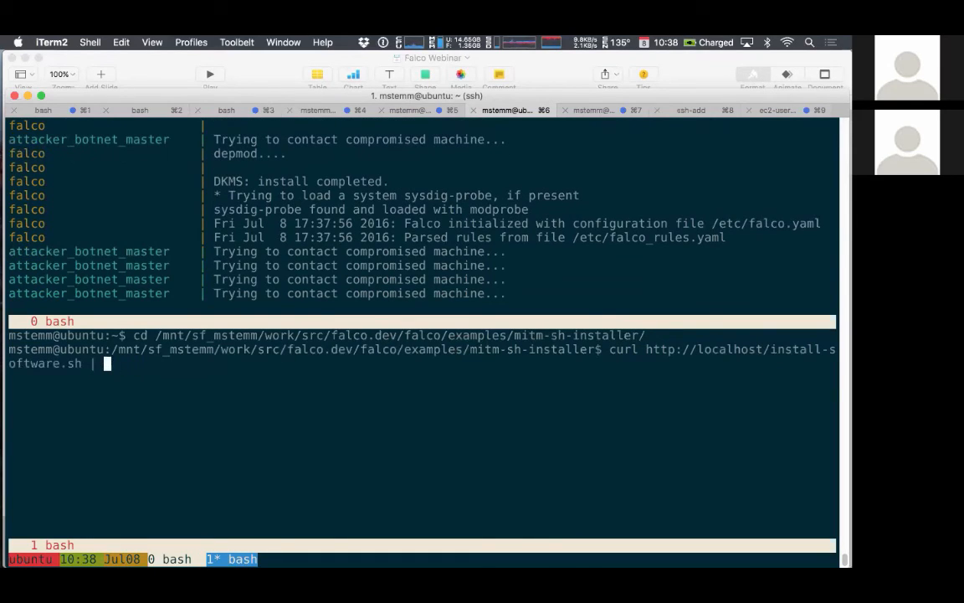
Step: Pipe install-software.sh into ./fbash, then check for botnet_client.py with ps auxww | grep python
text(./fbash)
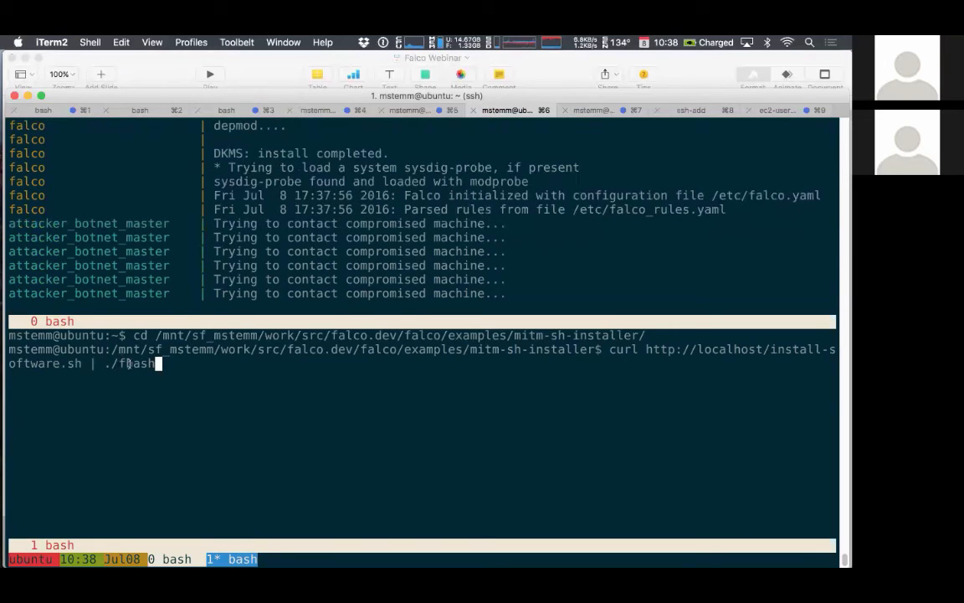
scroll(down, 3)
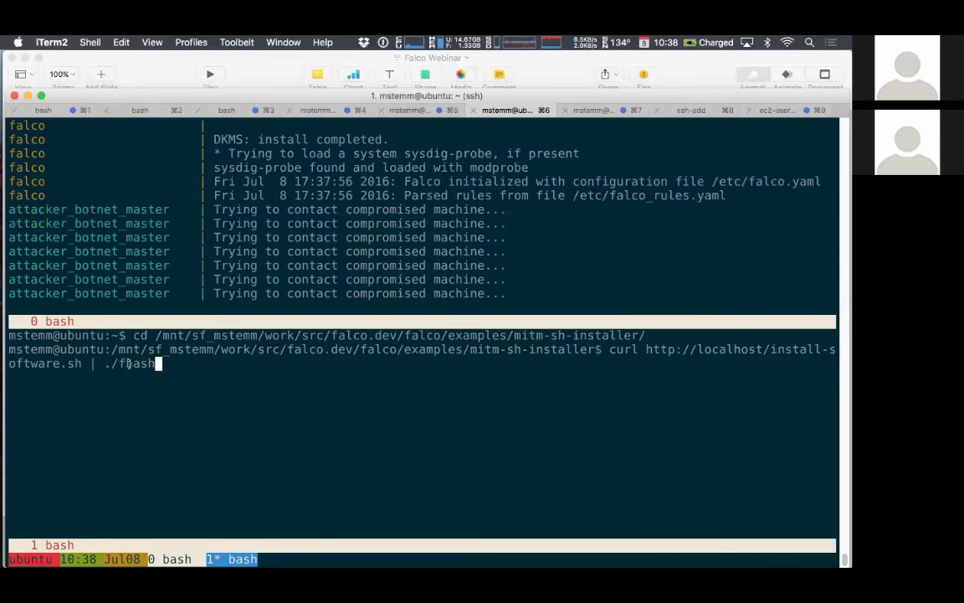
key(Return)
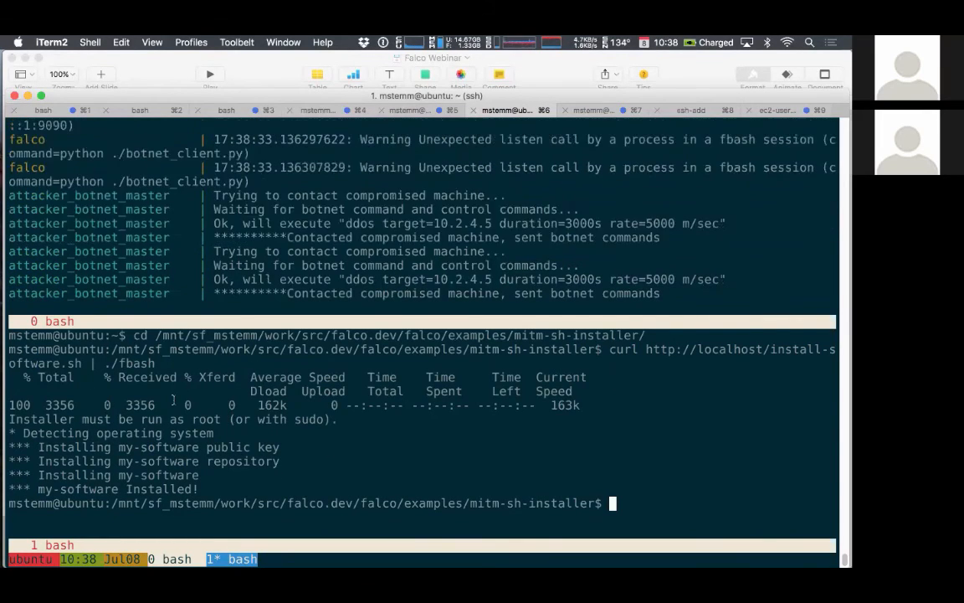
text(ps auxww |)
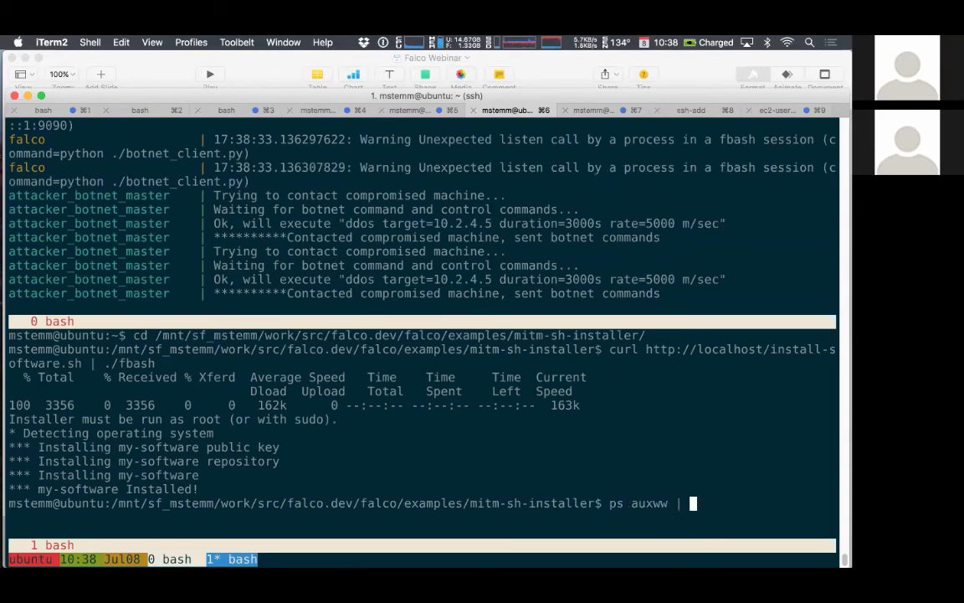
text(grep python)
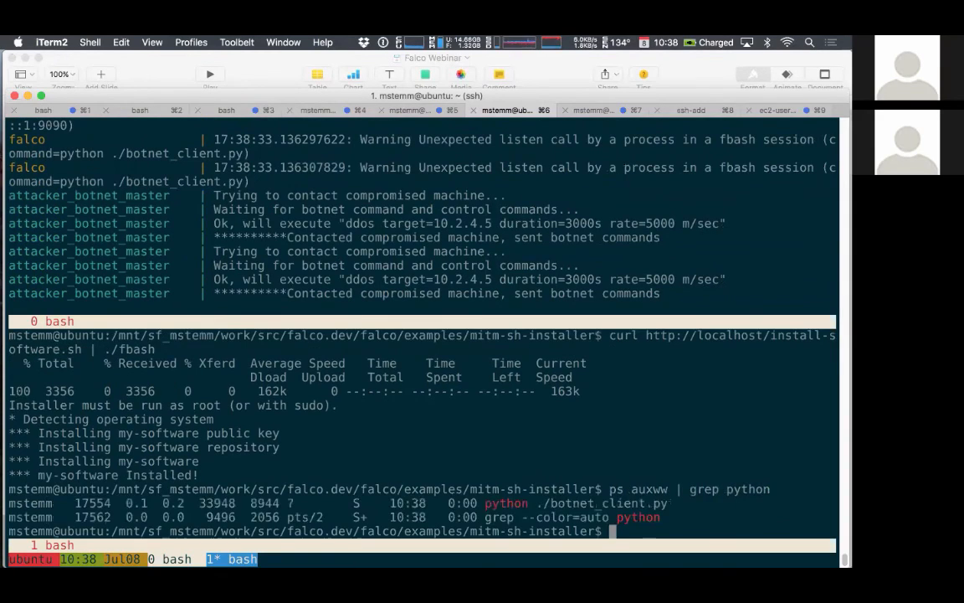